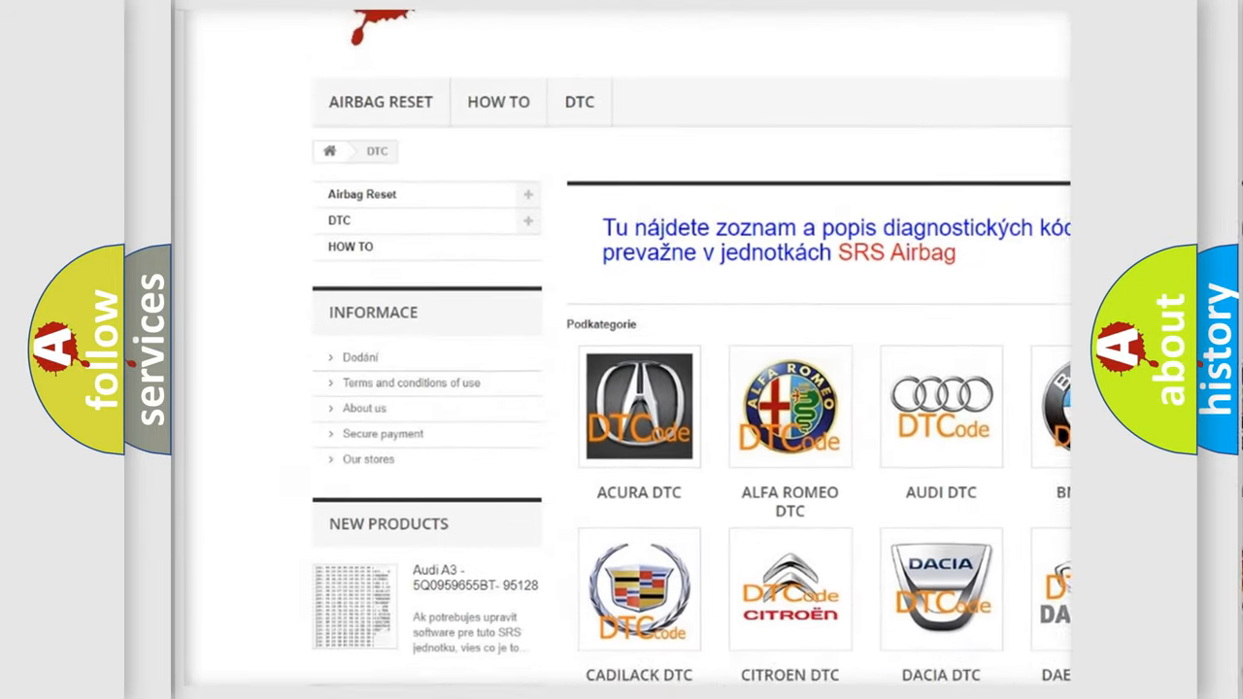
pyautogui.scroll(-3)
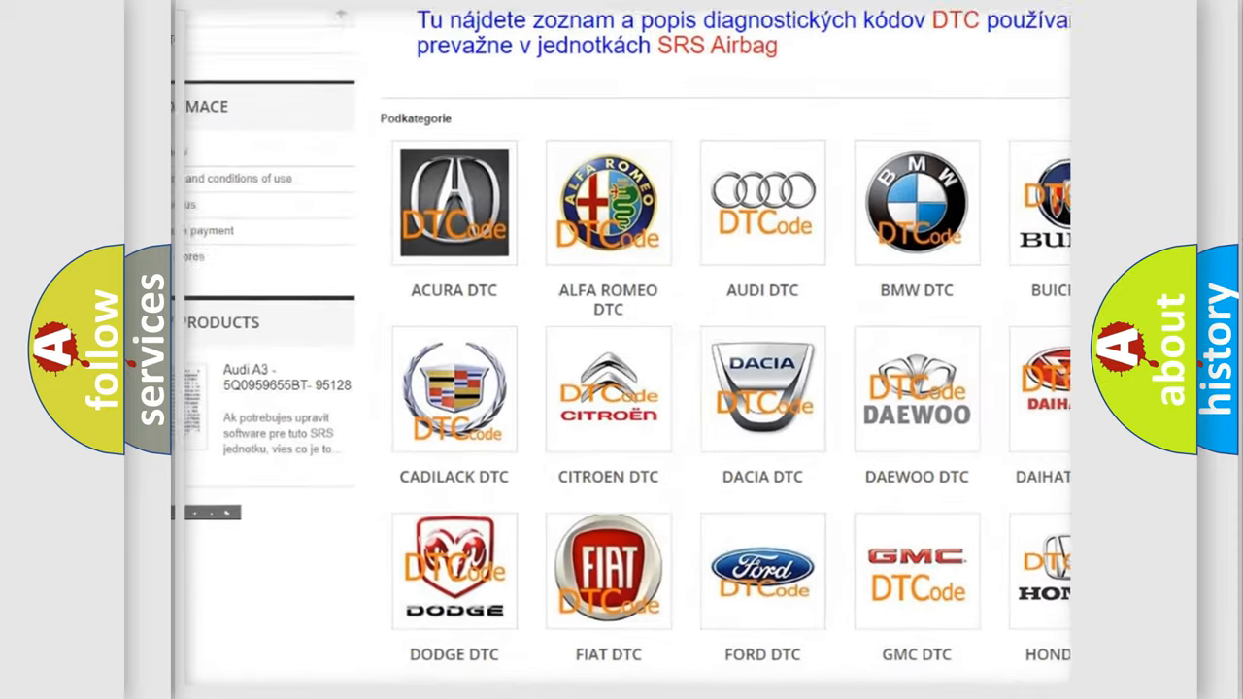
pyautogui.scroll(-3)
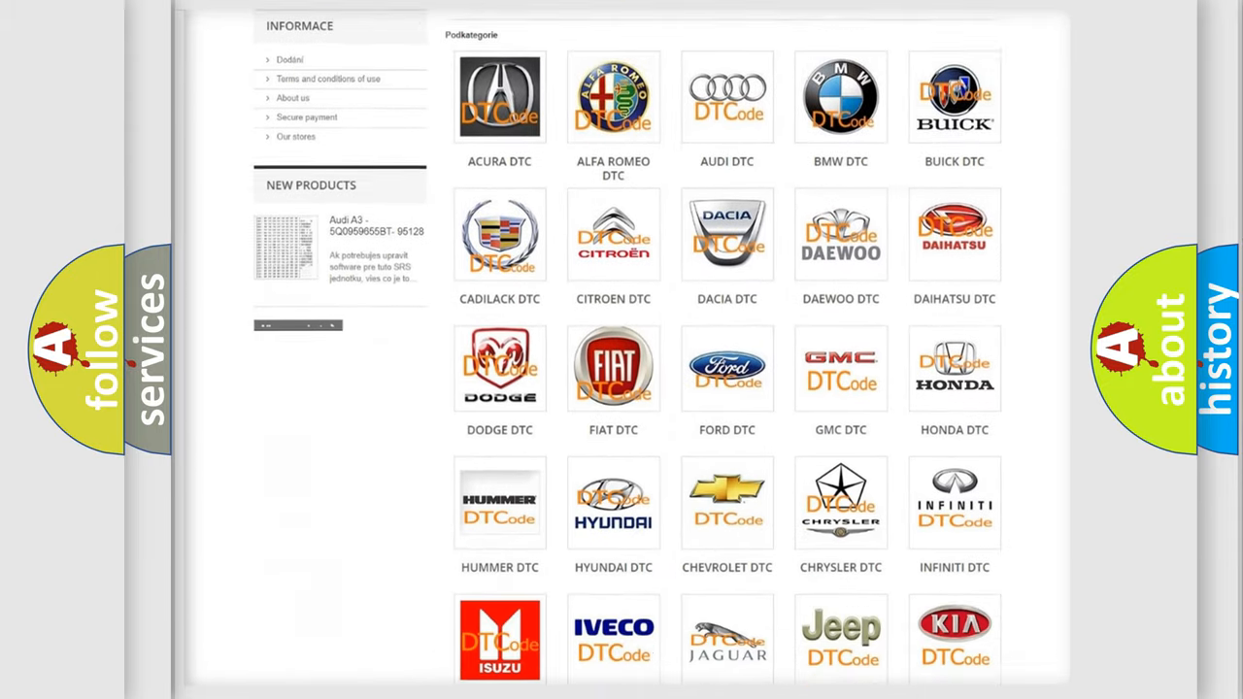
pyautogui.scroll(-3)
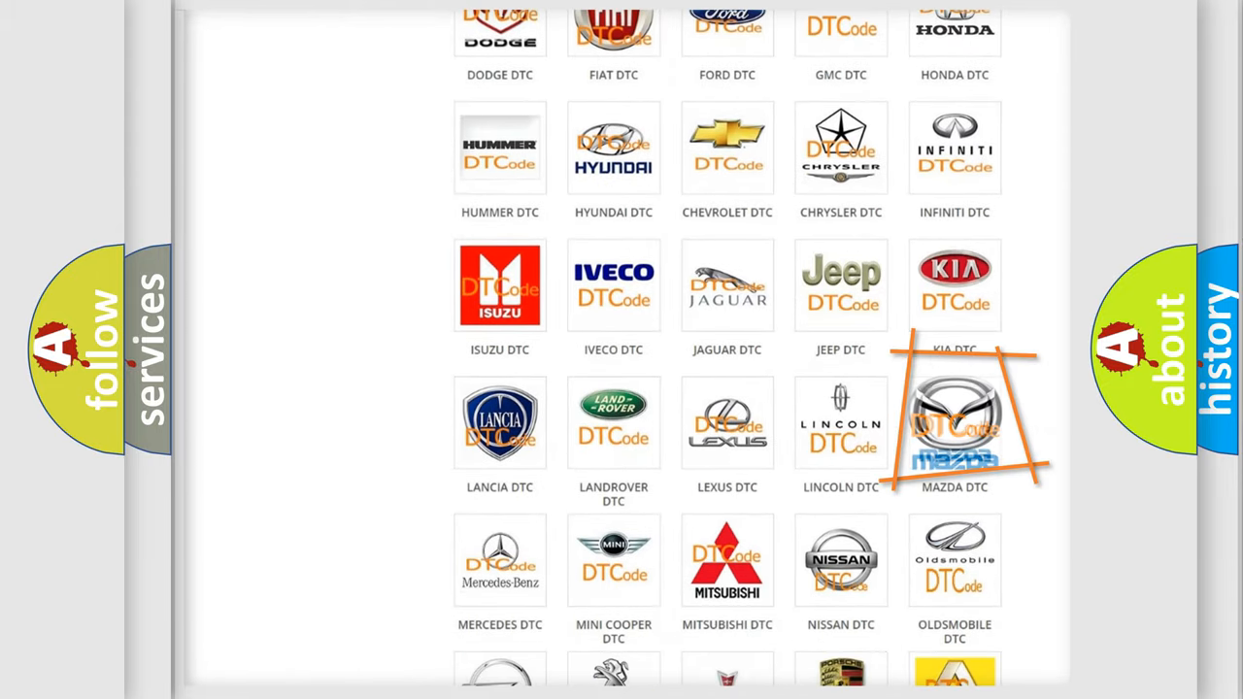